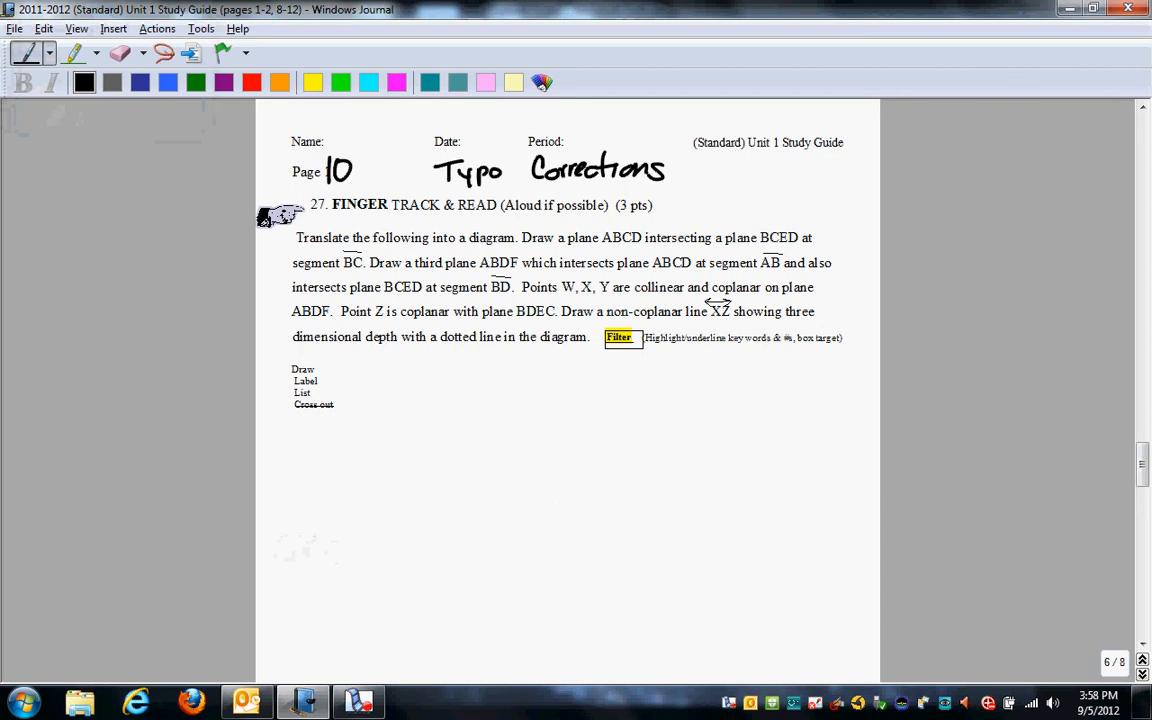
# Switch the pen to green and handwrite ABCG corrections over both plane ABCD mentions
pyautogui.click(195, 82)
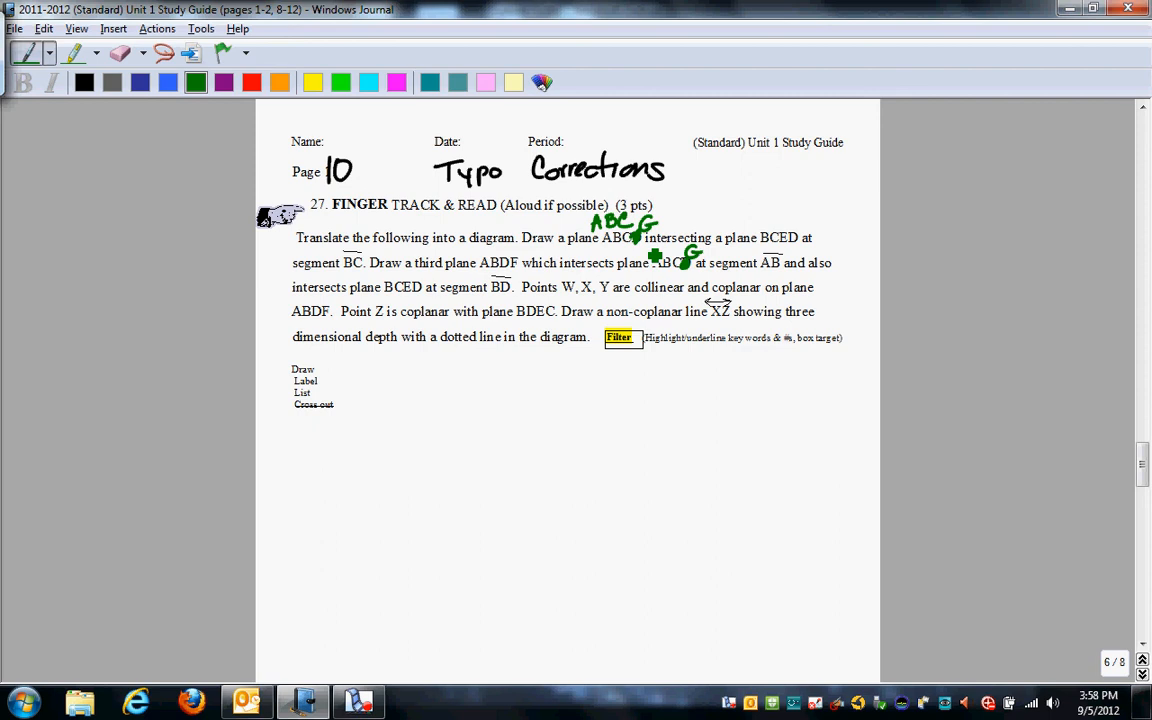
# Handwrite a full green ABCG above the second plane ABCD in problem 27
pyautogui.click(655, 253)
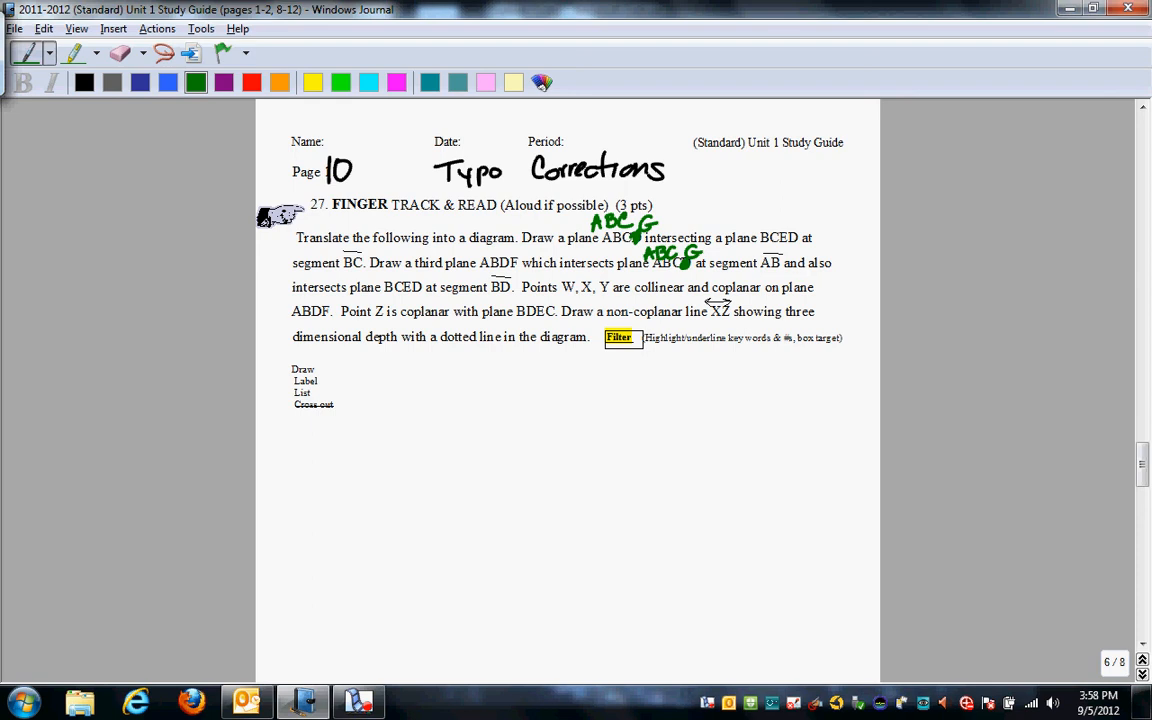
pyautogui.moveTo(800, 270)
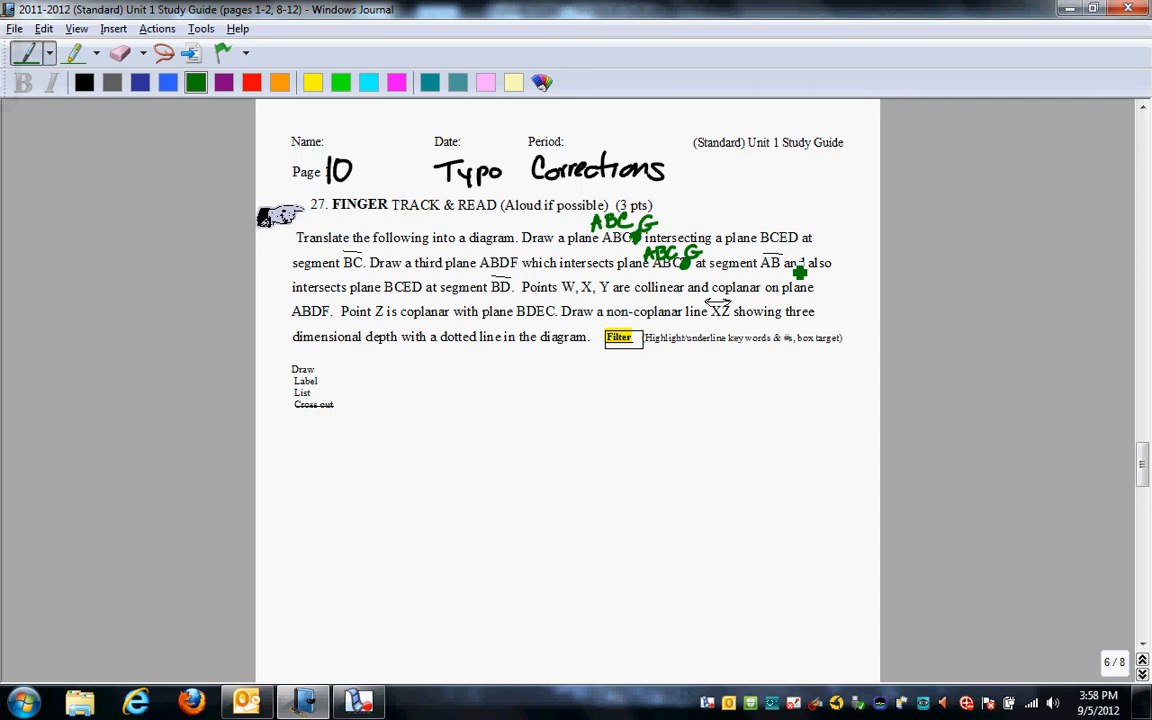